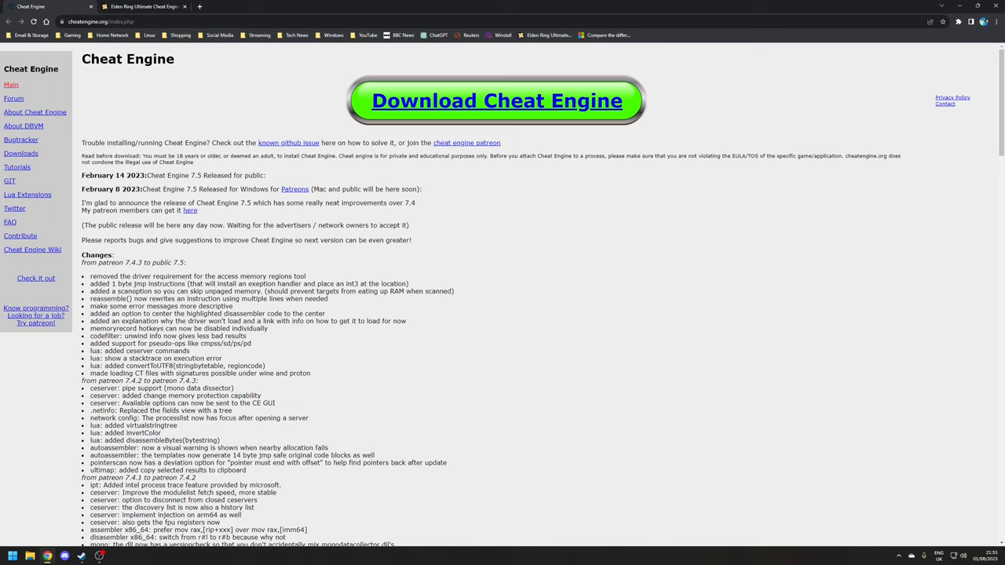
pyautogui.moveTo(429, 205)
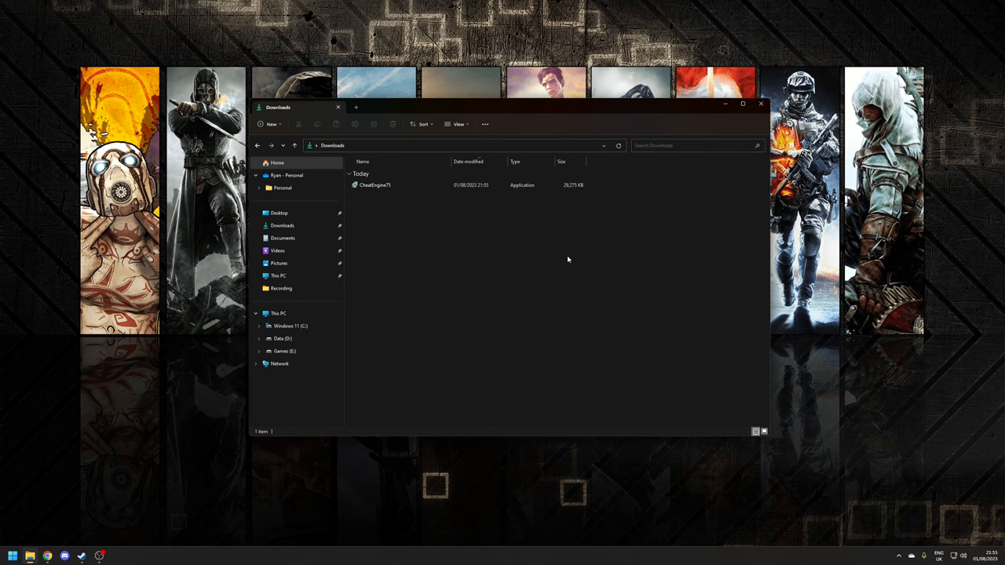
# - Launch the CheatEngine75 installer from Downloads and move past its welcome screen
pyautogui.click(375, 185)
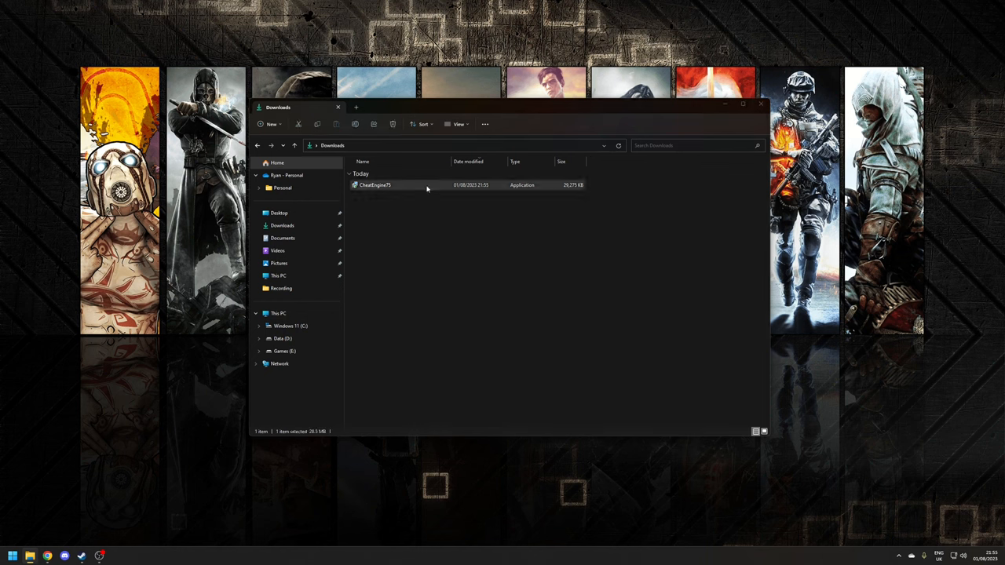
pyautogui.doubleClick(375, 185)
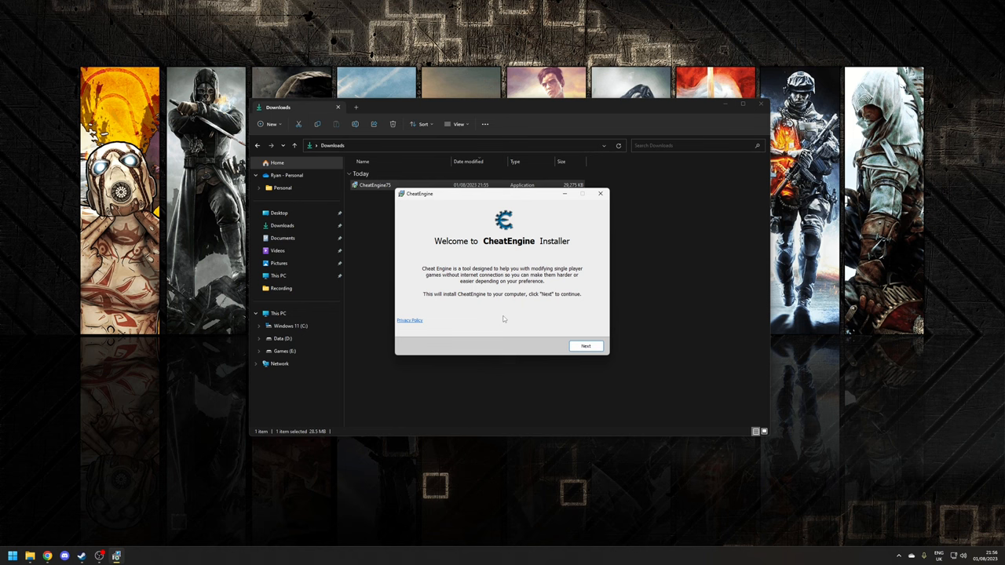
pyautogui.click(585, 346)
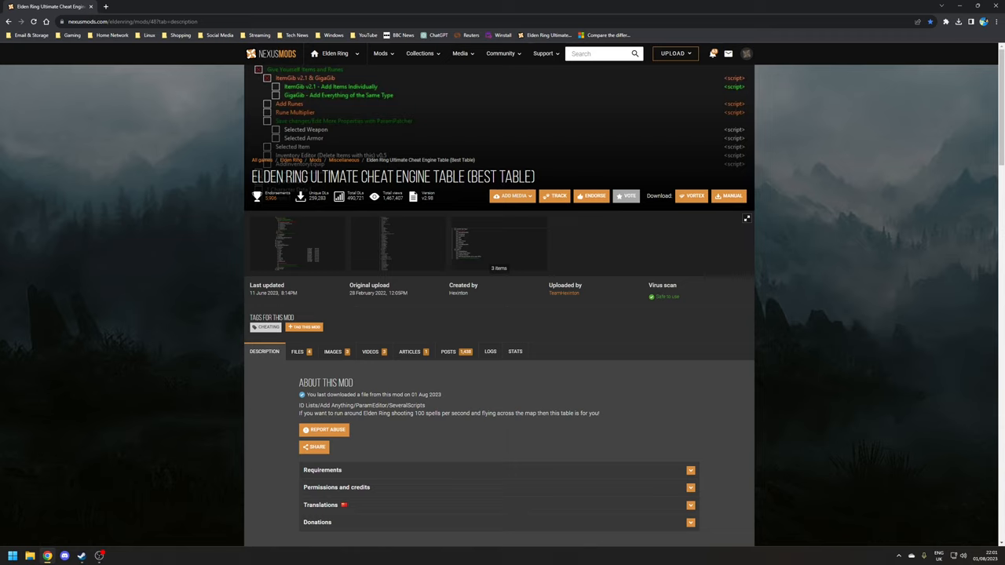
# - Manually download the ER Cheat Table Hexinton main file despite the additional-files notice
pyautogui.scroll(-3)
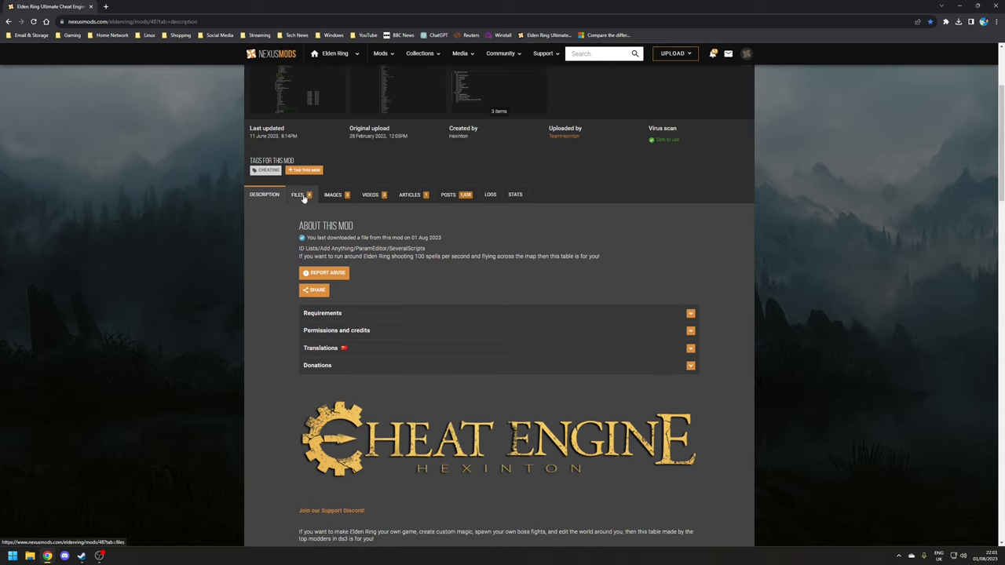
pyautogui.click(298, 195)
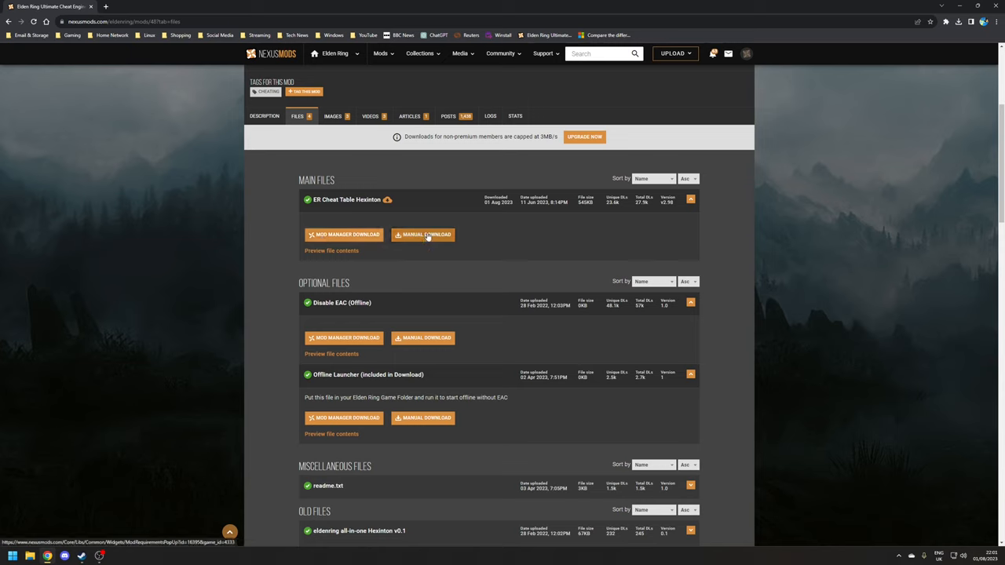
pyautogui.click(426, 234)
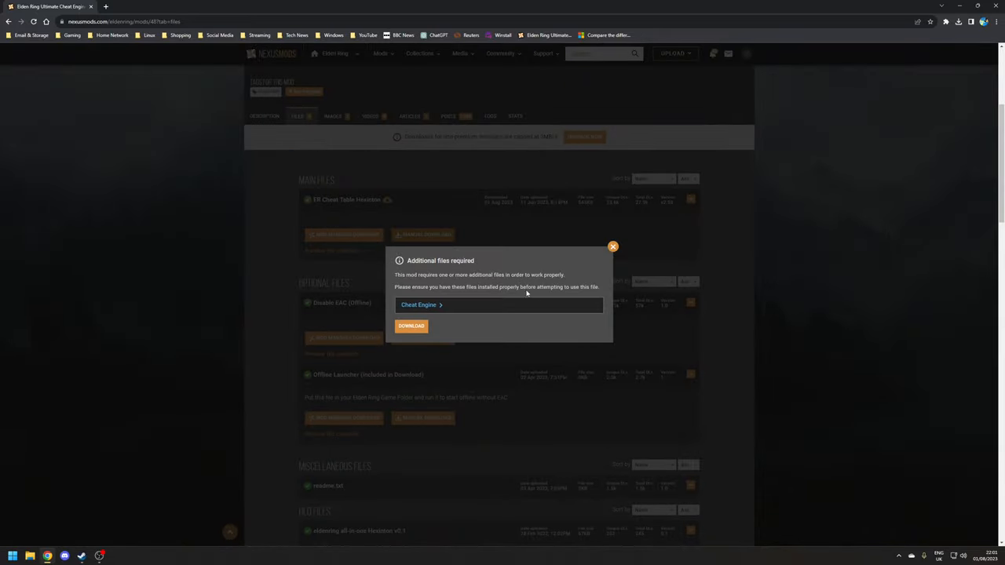
pyautogui.moveTo(487, 319)
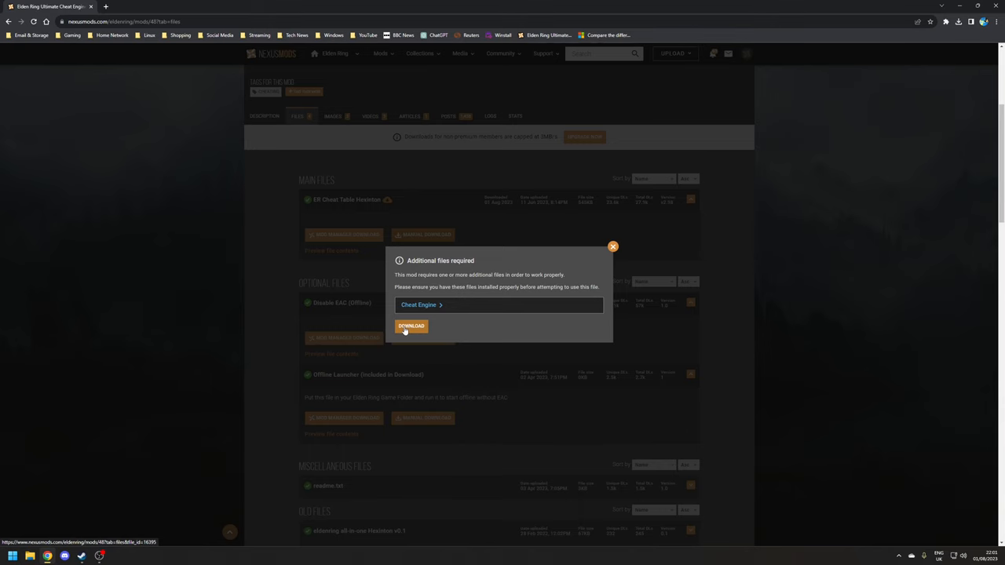
pyautogui.click(411, 326)
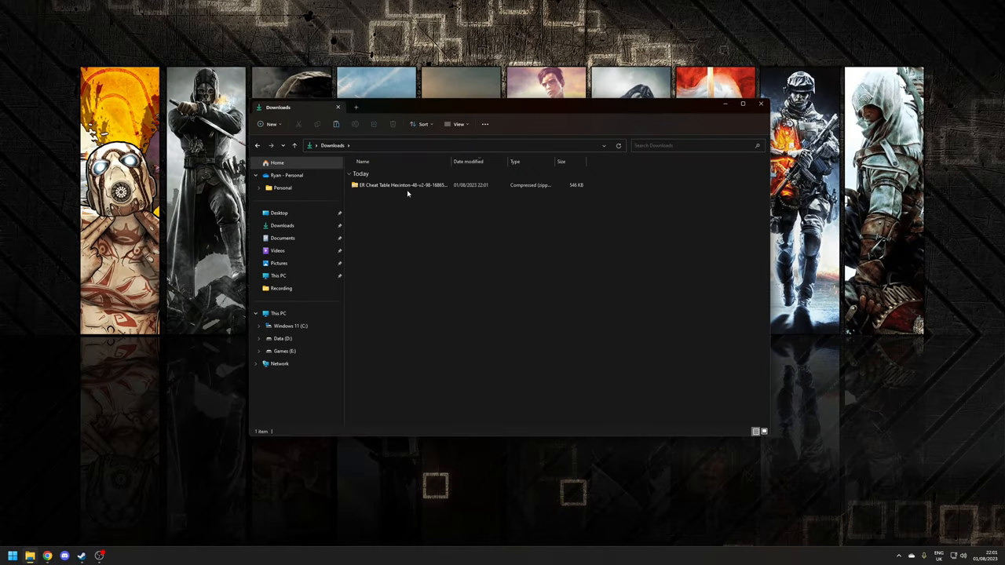
# - Open the ER Cheat Table zip and copy offline_launcher_put_in_game_folder into ELDEN RING > Game
pyautogui.doubleClick(402, 184)
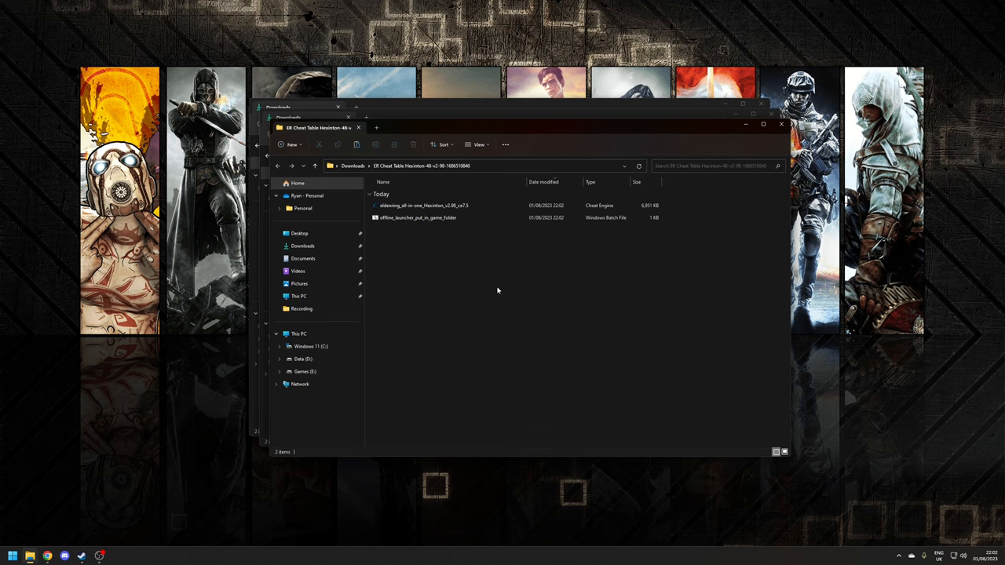
pyautogui.click(424, 205)
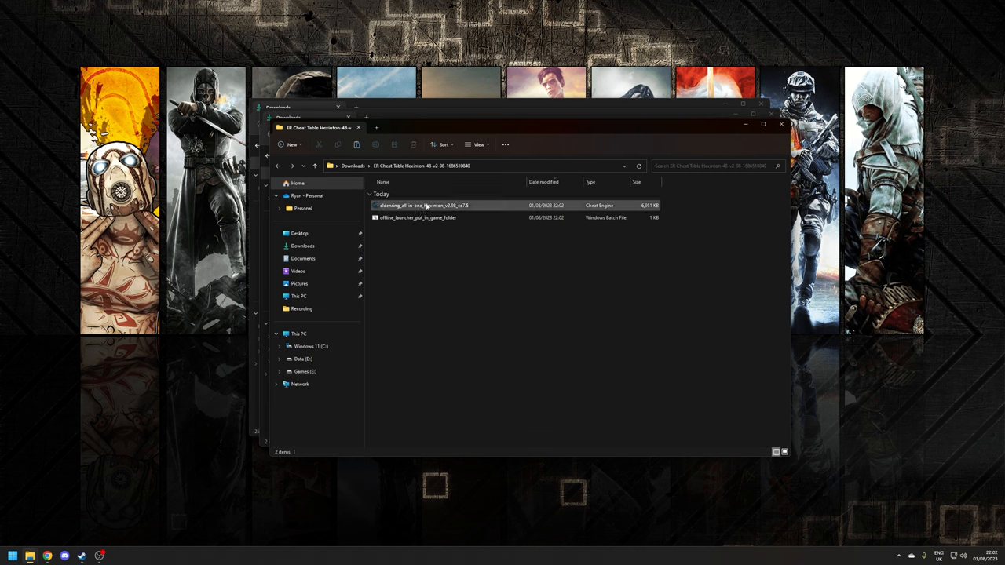
pyautogui.click(417, 218)
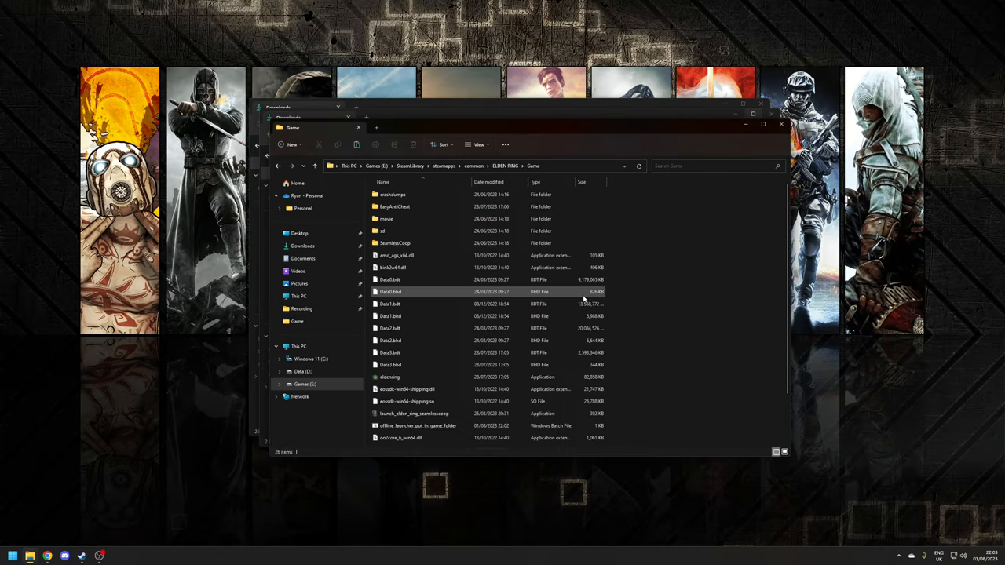
pyautogui.scroll(-3)
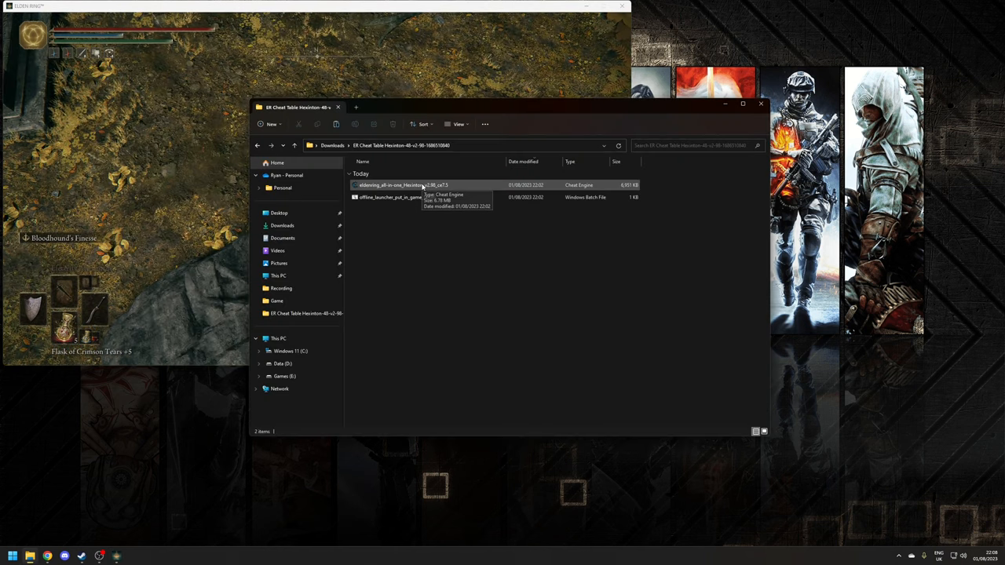
# - Load the all-in-one Hexinton .CT table, attach to eldenring.exe, and keep its entries
pyautogui.doubleClick(401, 185)
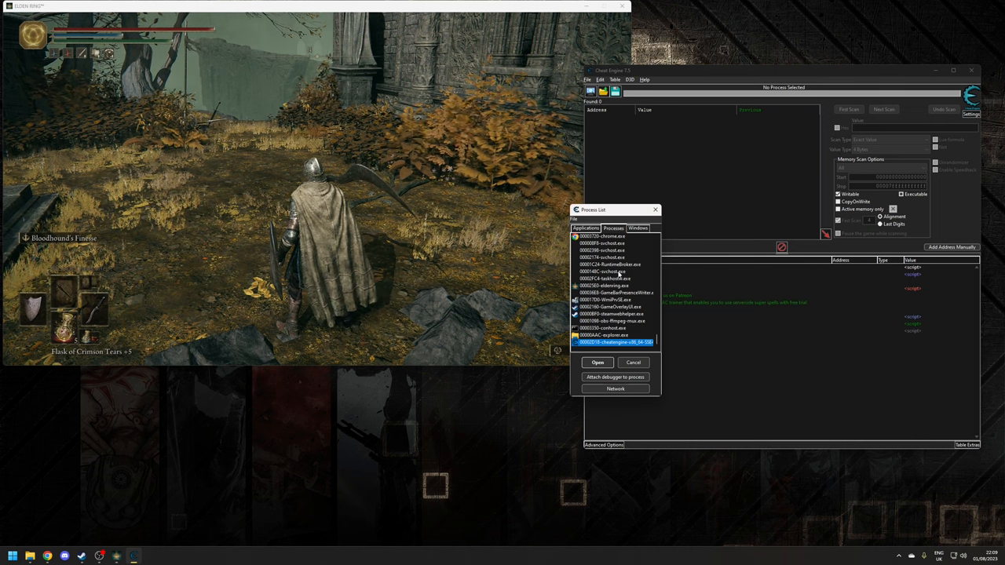
pyautogui.click(598, 362)
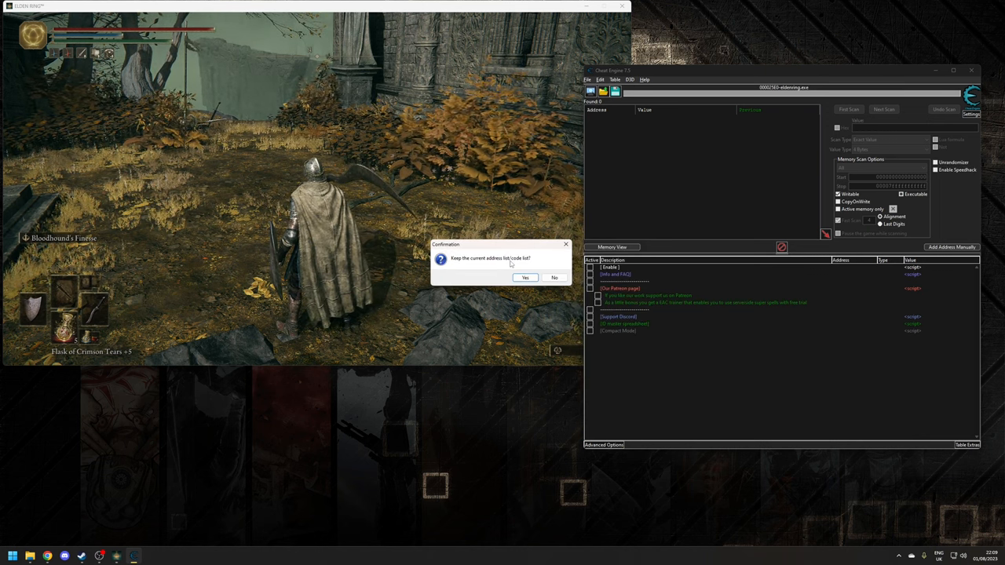
pyautogui.click(525, 277)
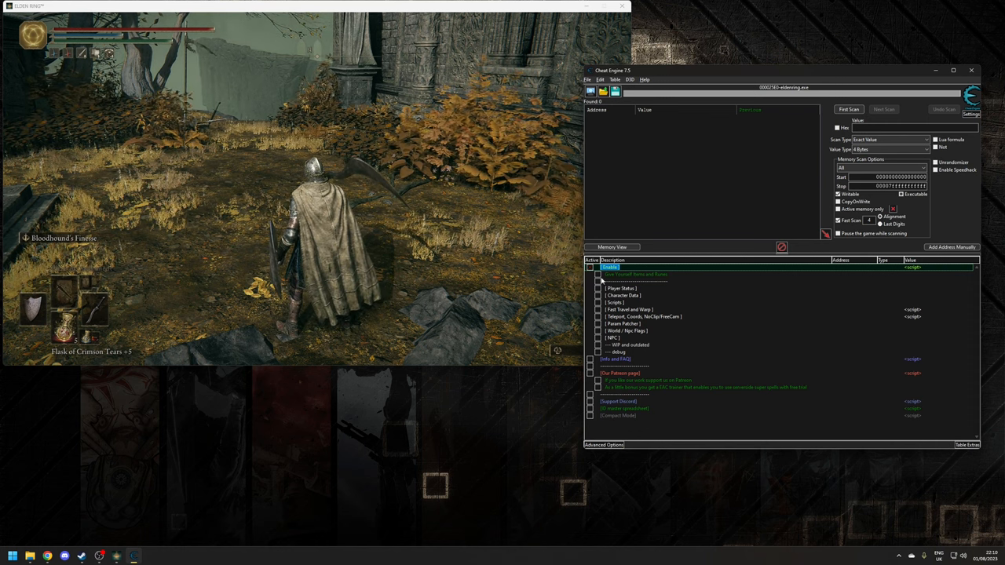
# - Enable Give Yourself Items and Runes, launch 'ItemGib - Add items individually', and list weapons
pyautogui.click(635, 275)
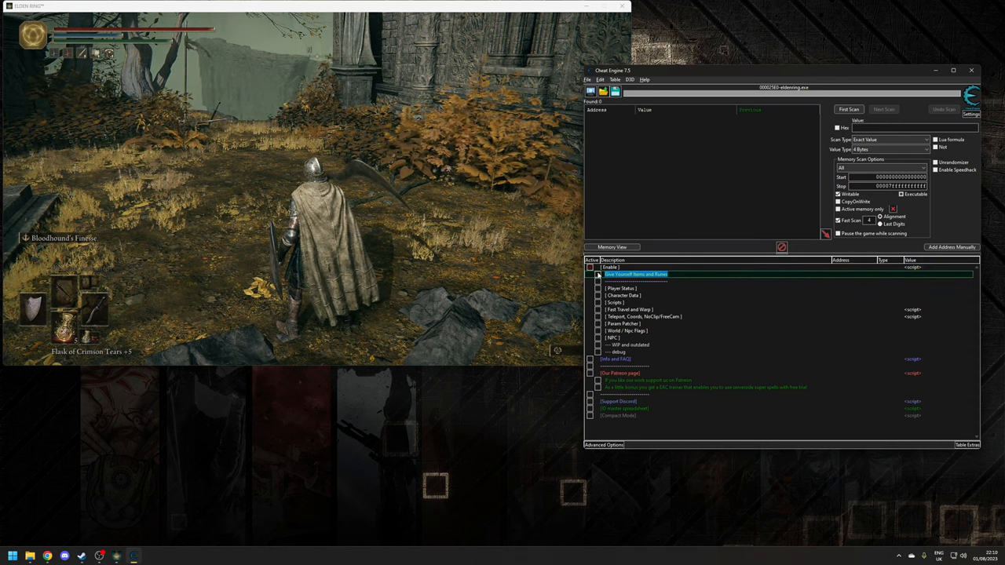
pyautogui.click(597, 274)
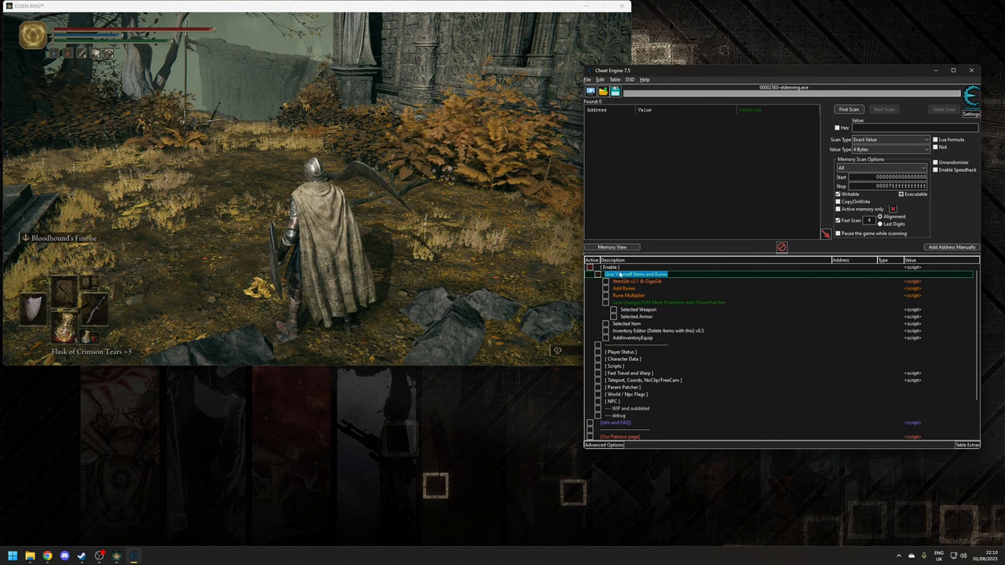
pyautogui.click(598, 281)
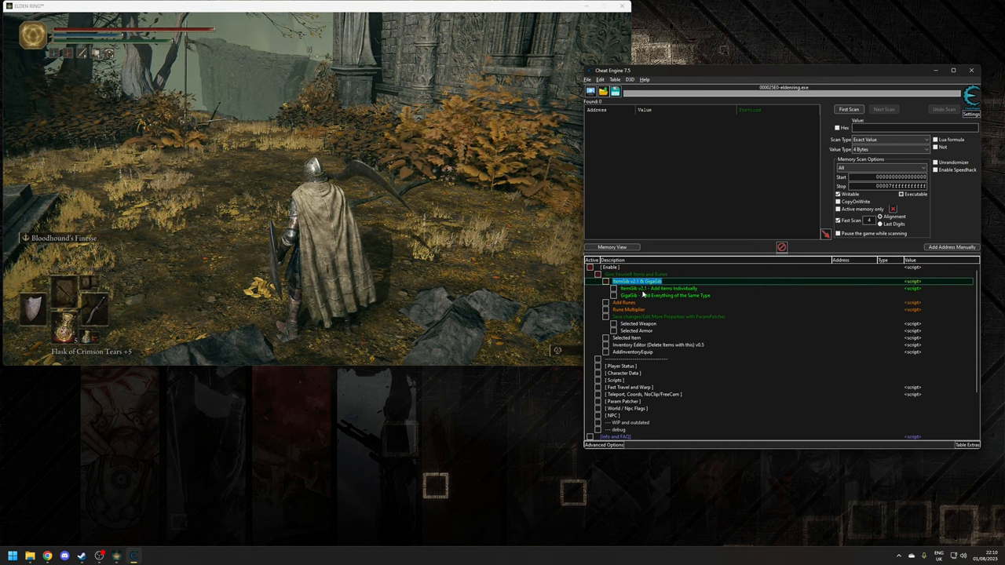
pyautogui.doubleClick(636, 281)
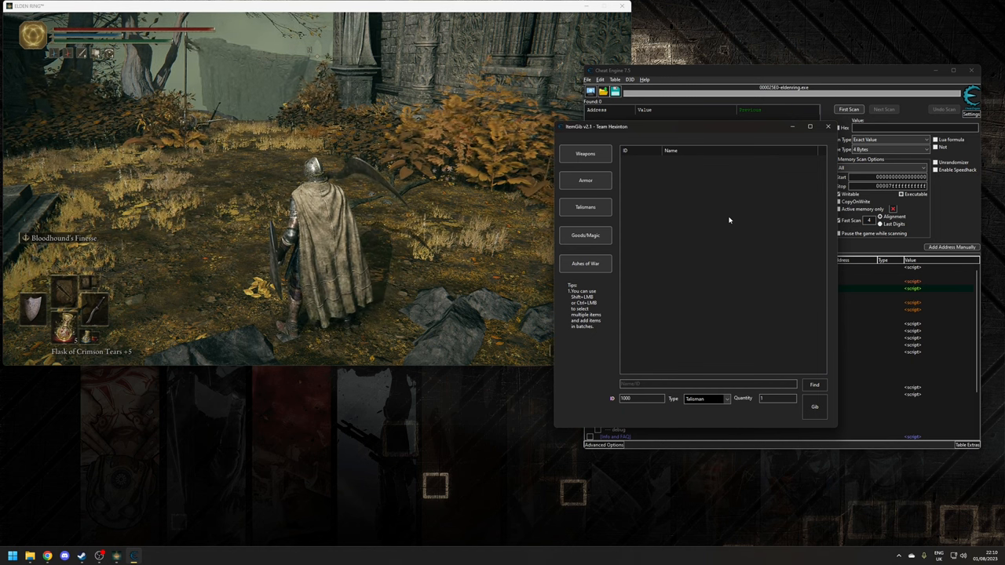
pyautogui.click(585, 153)
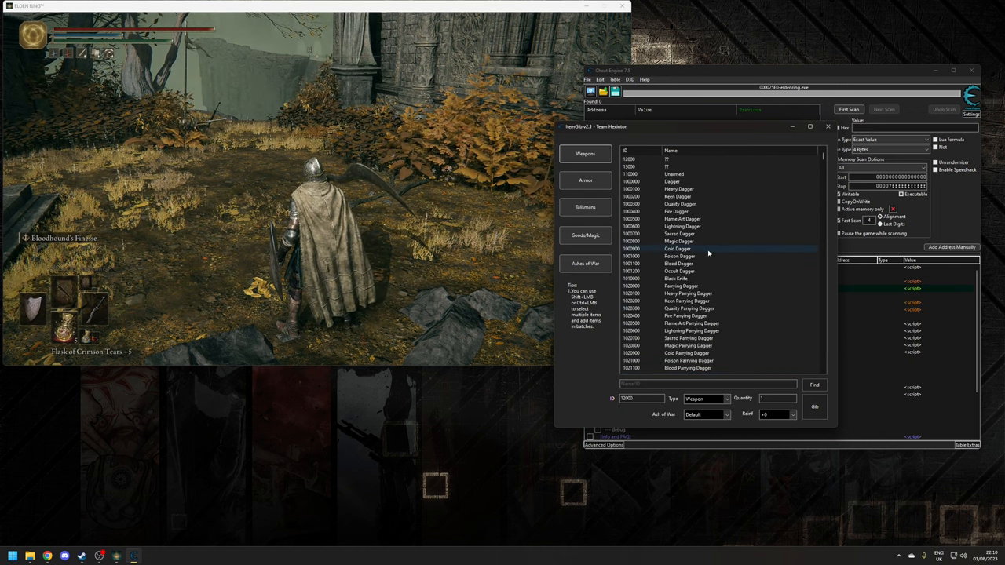
# - Search 'slender', keep Default Ash of War and +0, and gib Noble's Slender Sword
pyautogui.click(707, 384)
pyautogui.write('slender')
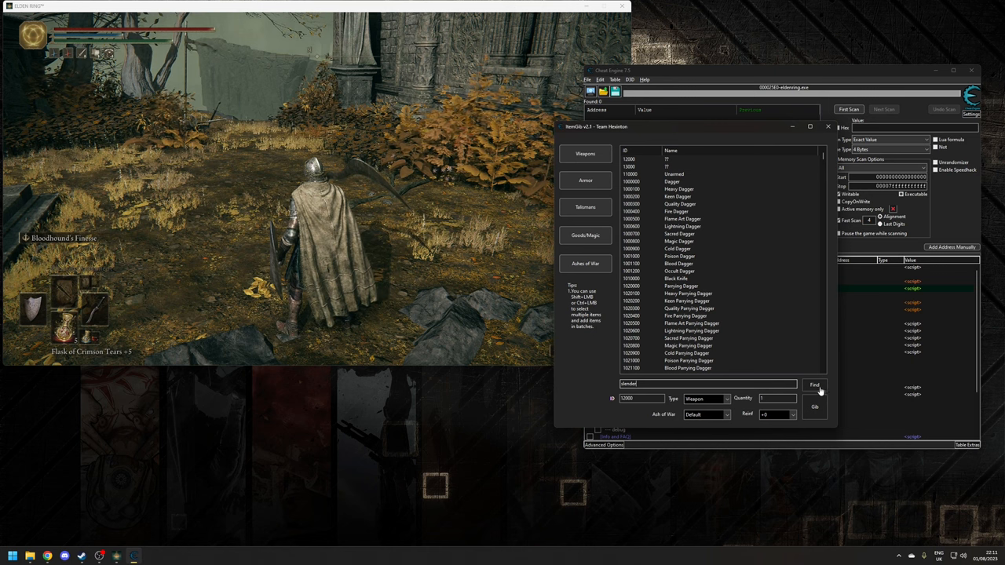
pyautogui.click(815, 385)
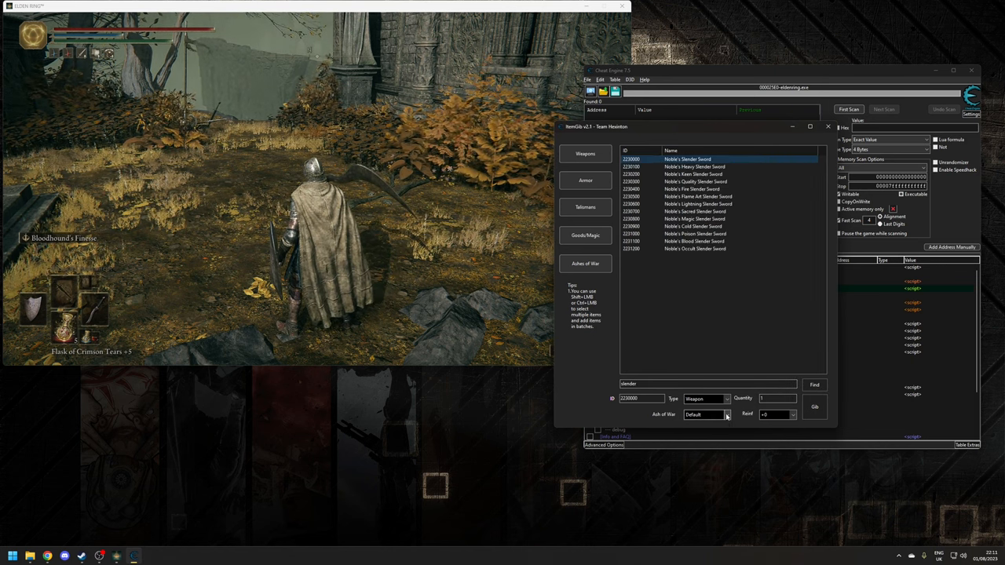
pyautogui.click(725, 415)
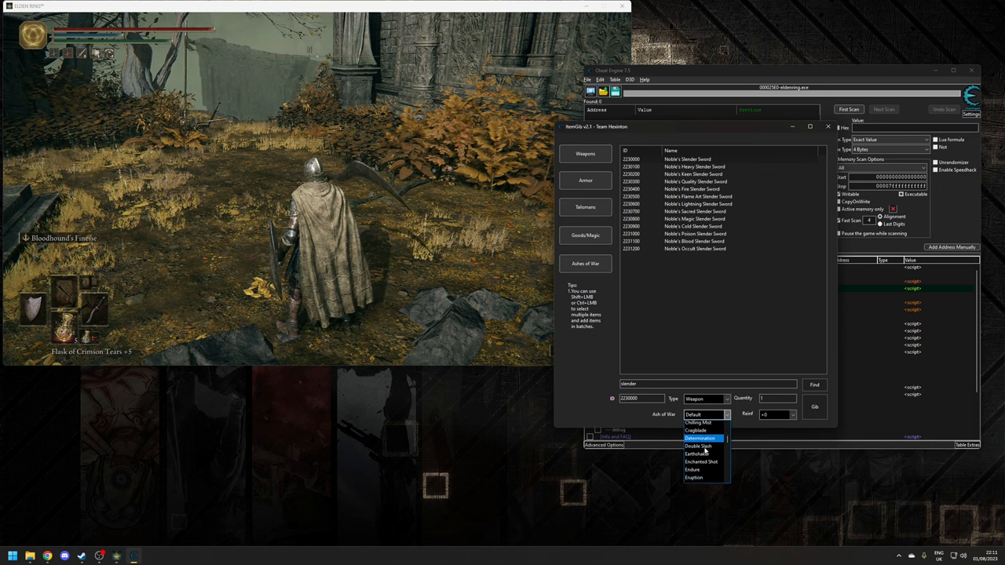
pyautogui.click(699, 414)
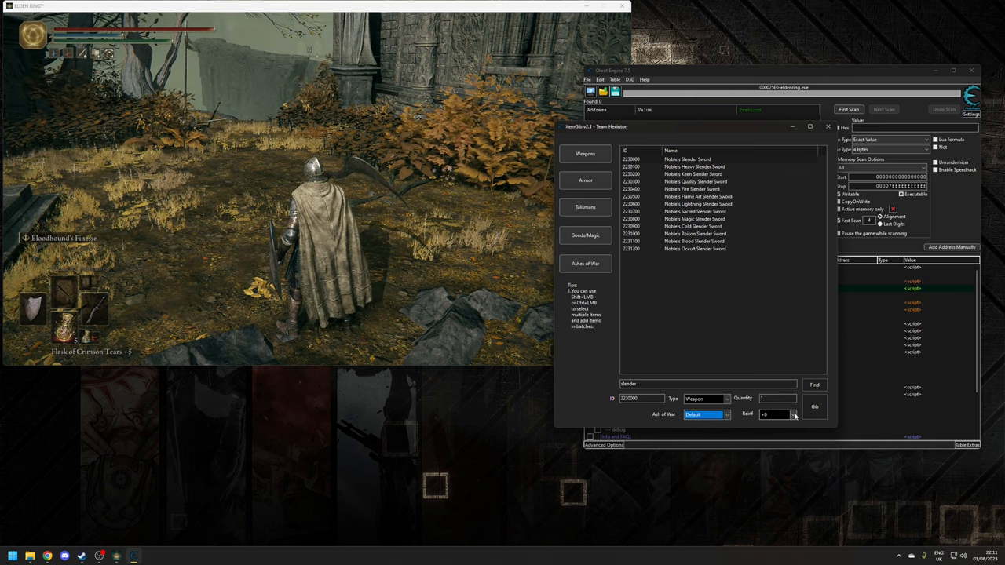
pyautogui.click(793, 414)
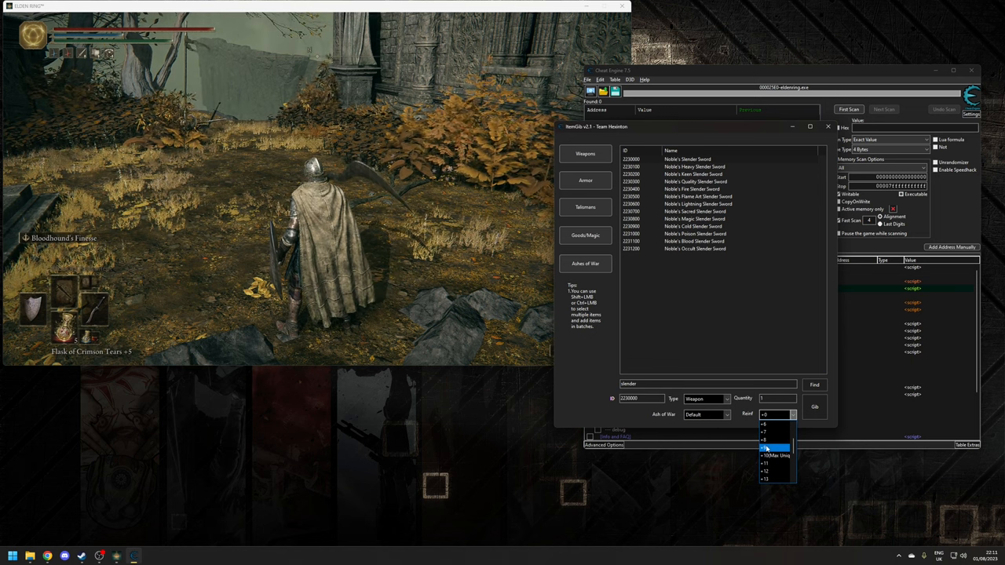
pyautogui.scroll(-3)
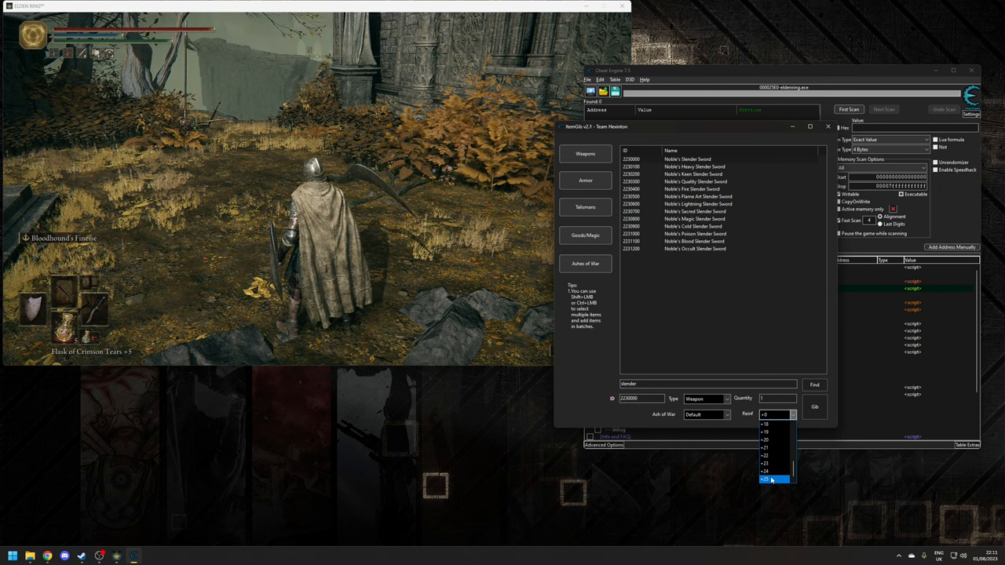
pyautogui.scroll(3)
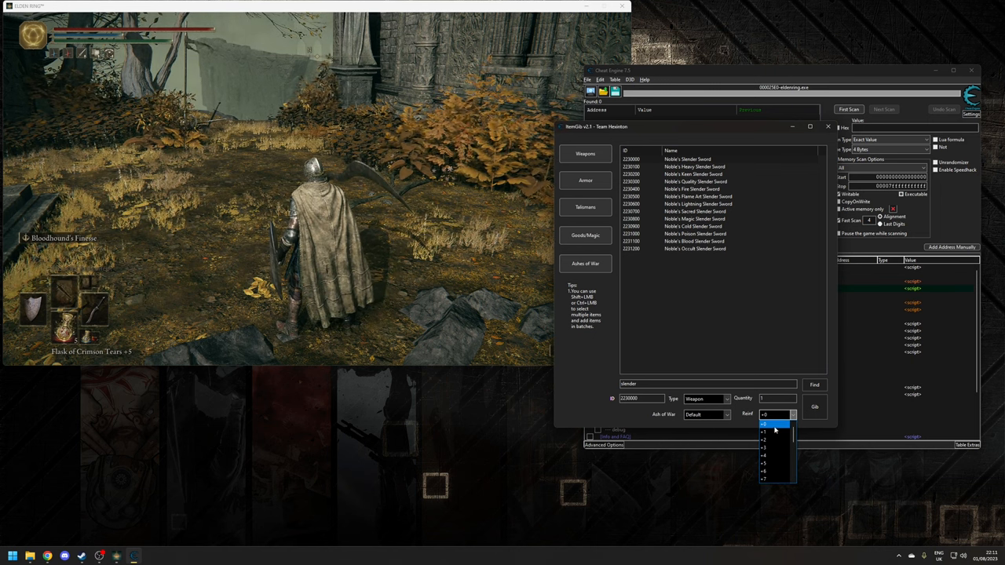
pyautogui.click(764, 424)
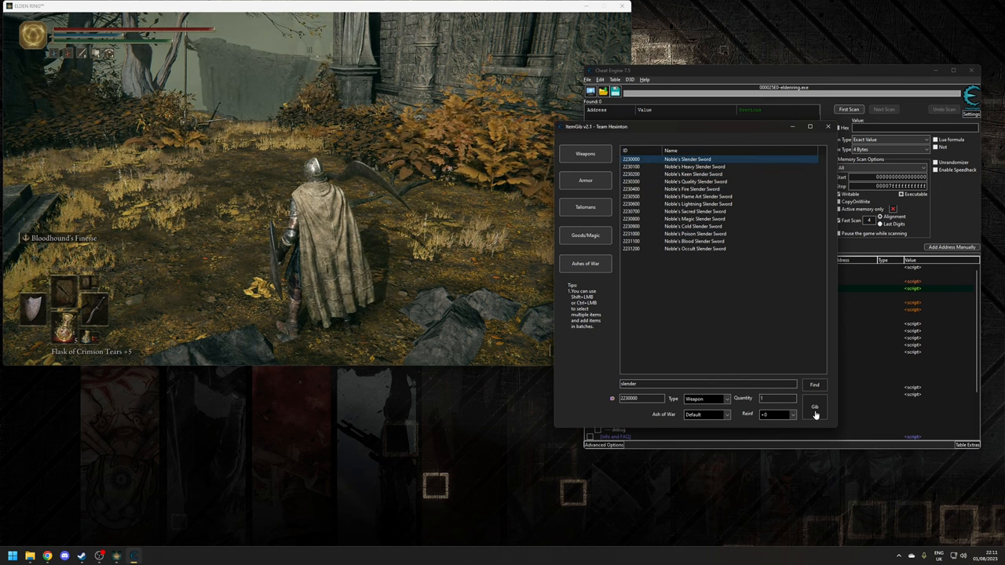
pyautogui.click(815, 408)
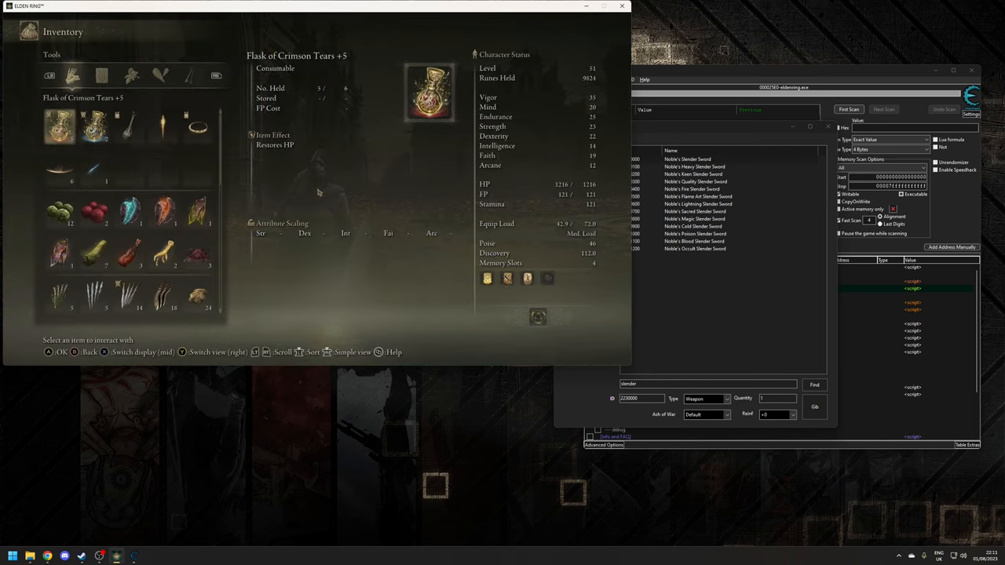
# - Confirm Noble's Slender Sword under Melee Armaments, exit the game menus, and close ItemGib
pyautogui.click(130, 74)
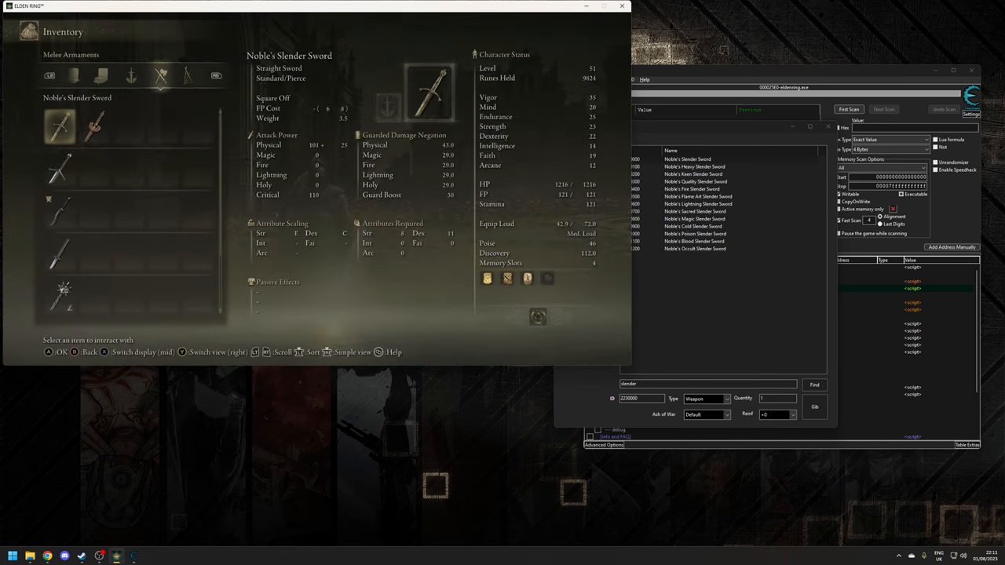
pyautogui.click(59, 125)
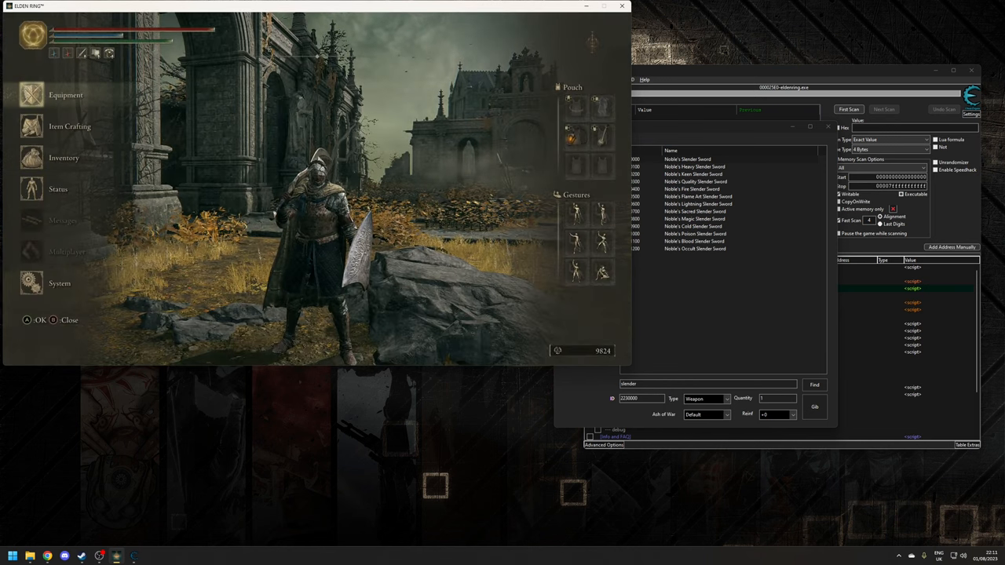
pyautogui.click(65, 94)
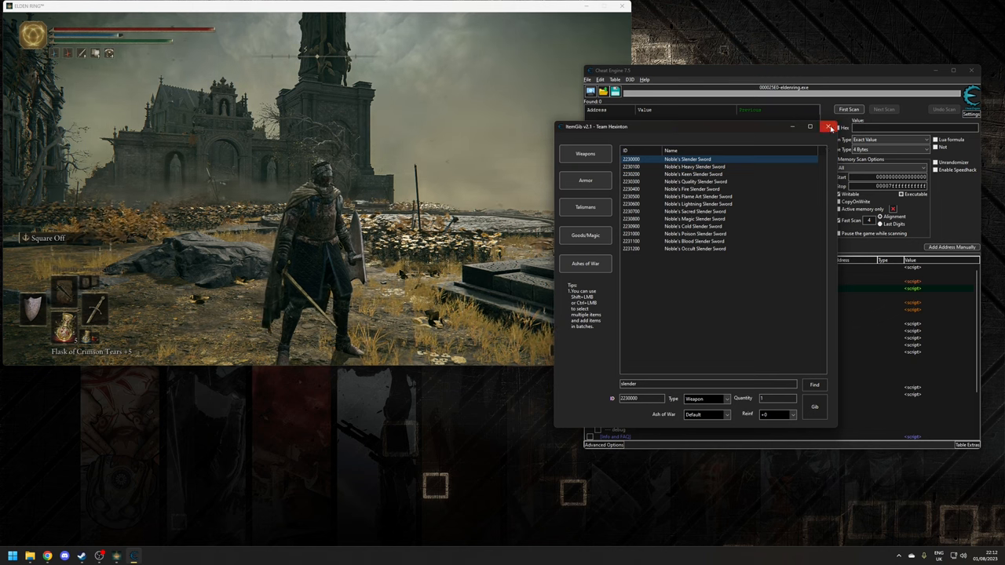
pyautogui.click(829, 127)
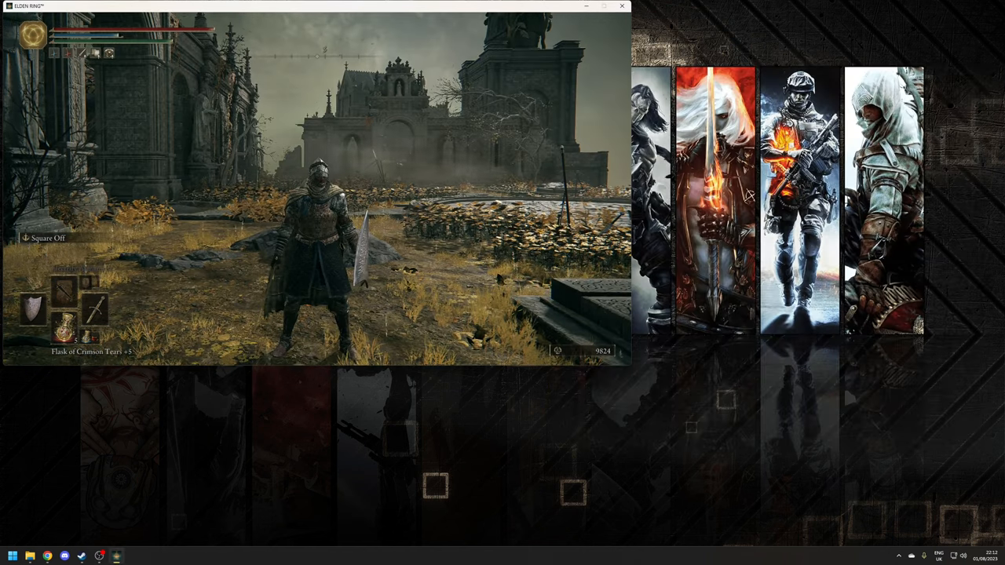